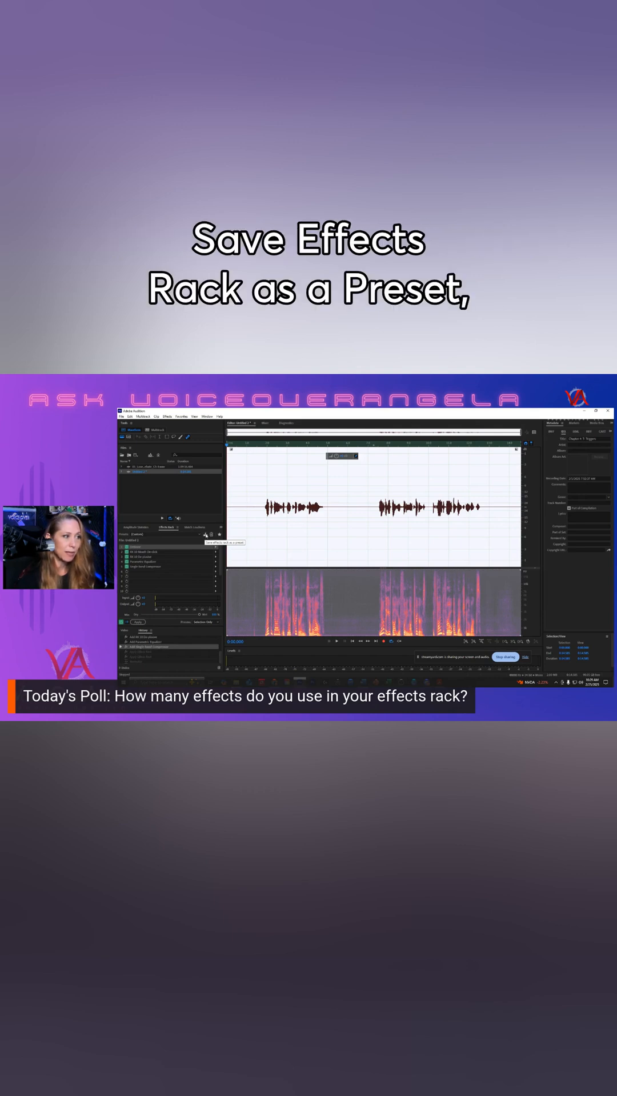
# Step: Start saving the loaded effects rack chain as a preset, bringing up the name prompt
pyautogui.click(216, 534)
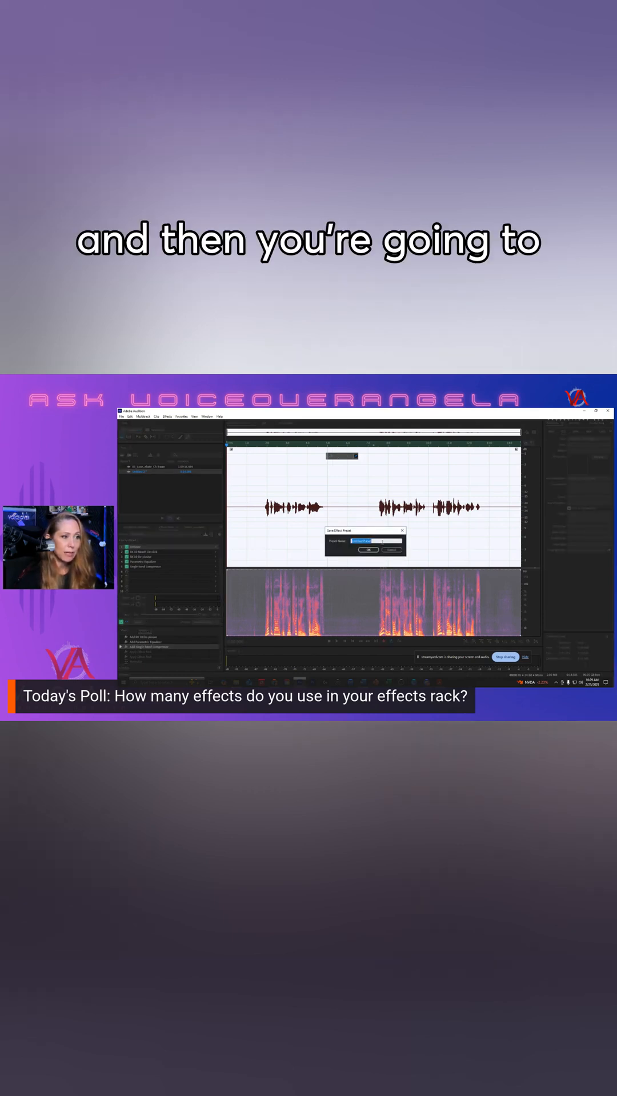